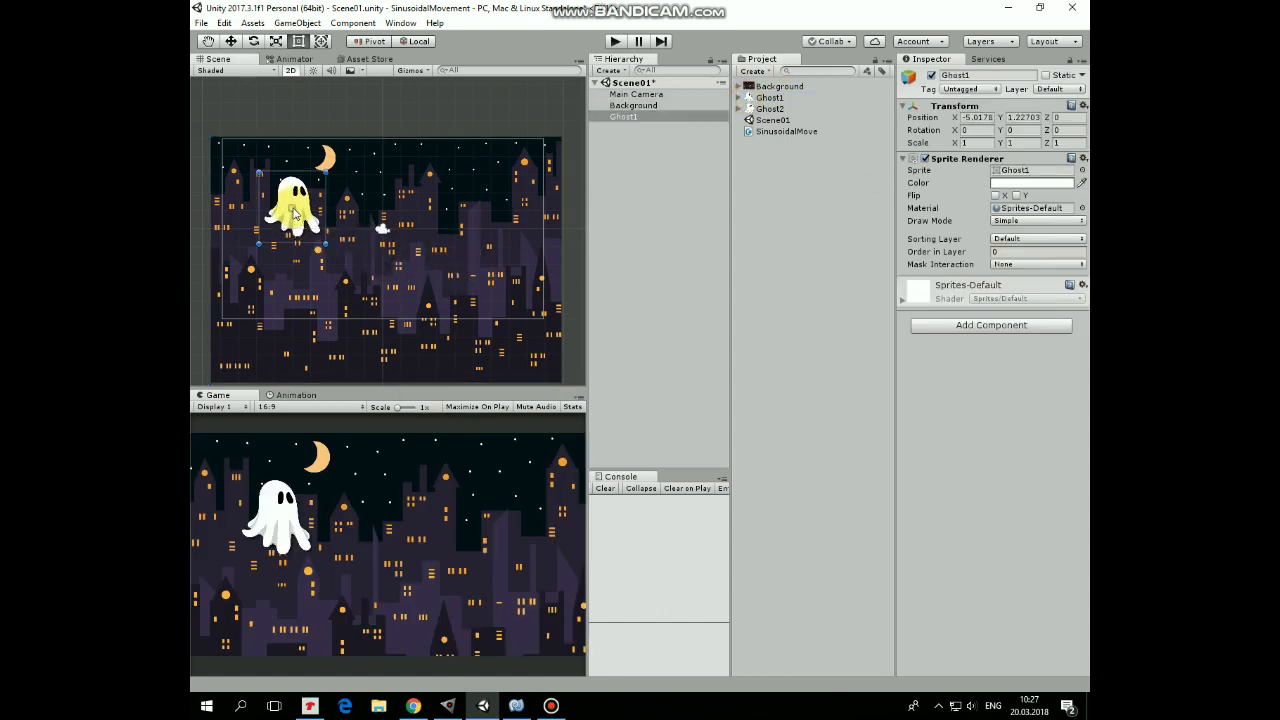
Place Ghost02 in the scene below-right of the first ghost and bring up the SinusoidalMove script
{"action": "left_click_drag", "start_coordinate": [290, 210], "coordinate": [416, 276]}
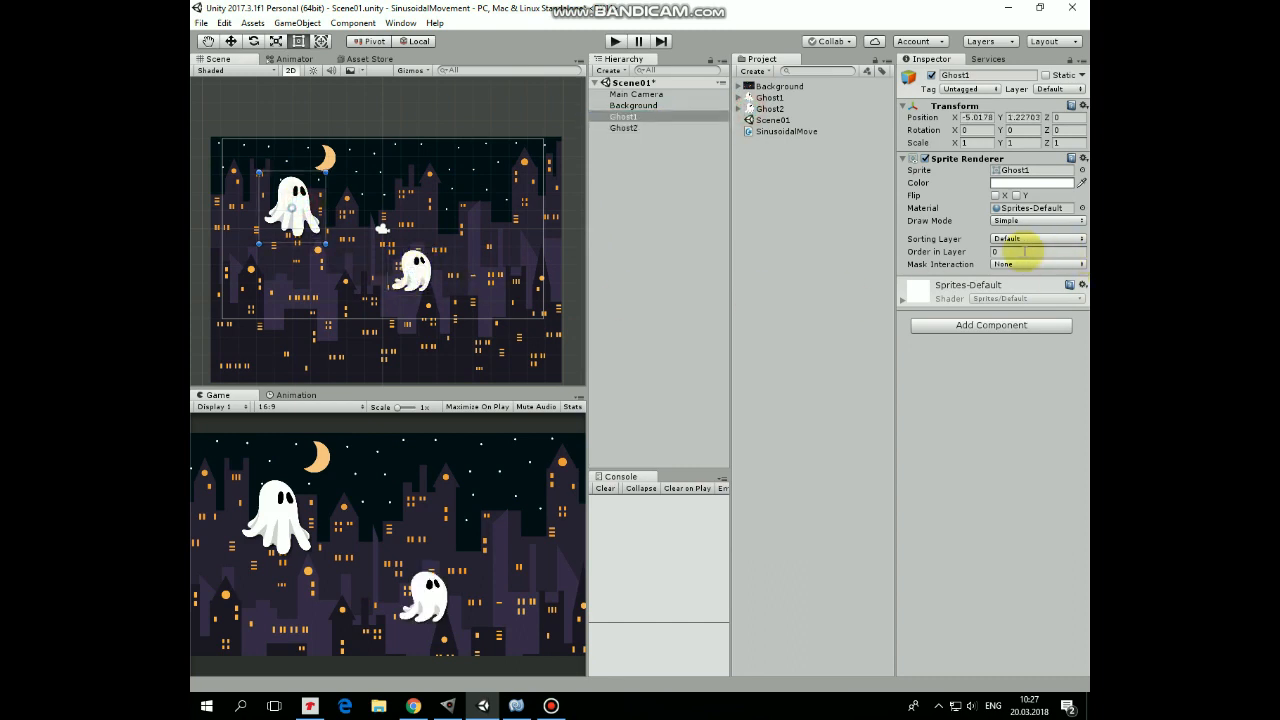
{"action": "left_click", "coordinate": [1036, 252]}
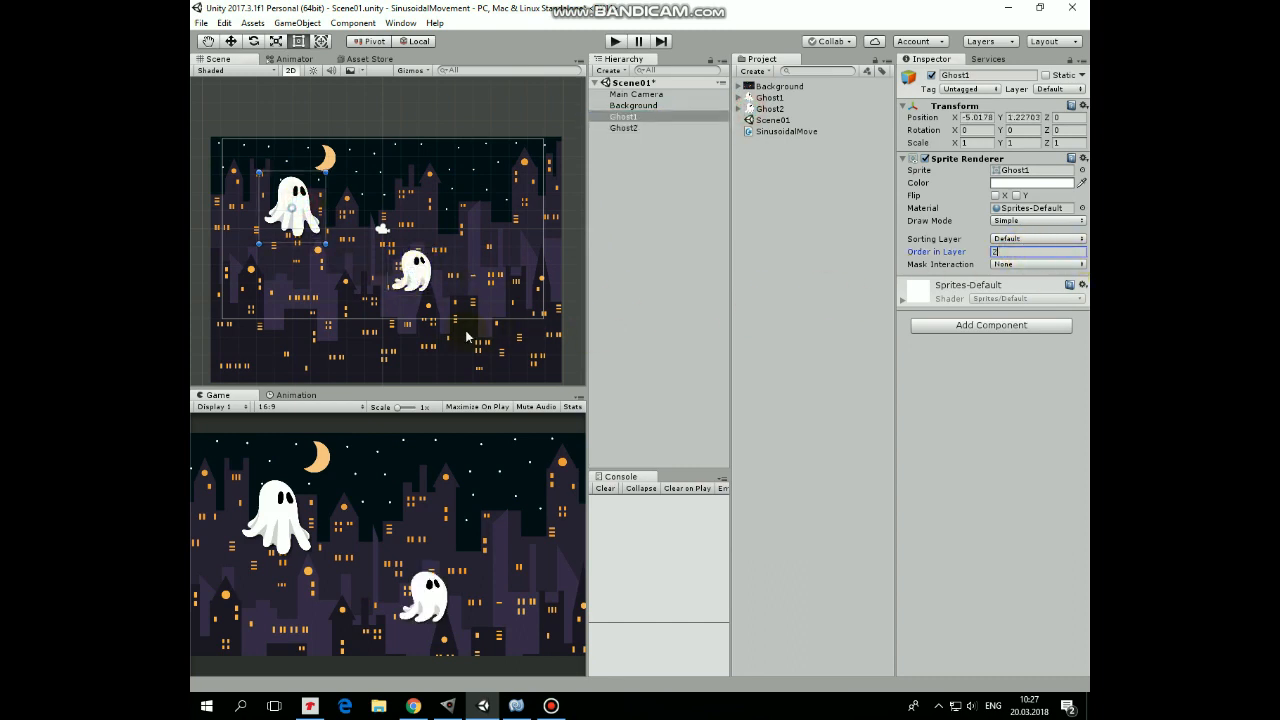
{"action": "left_click", "coordinate": [624, 128]}
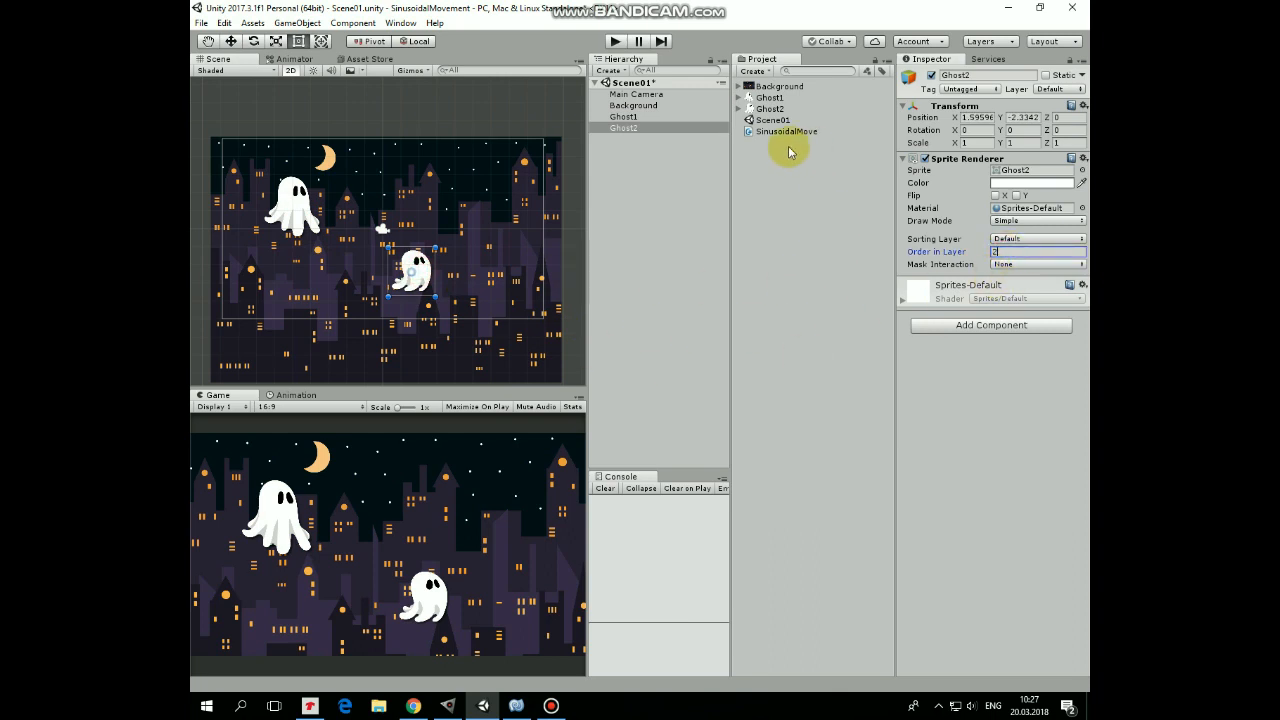
{"action": "left_click", "coordinate": [784, 132]}
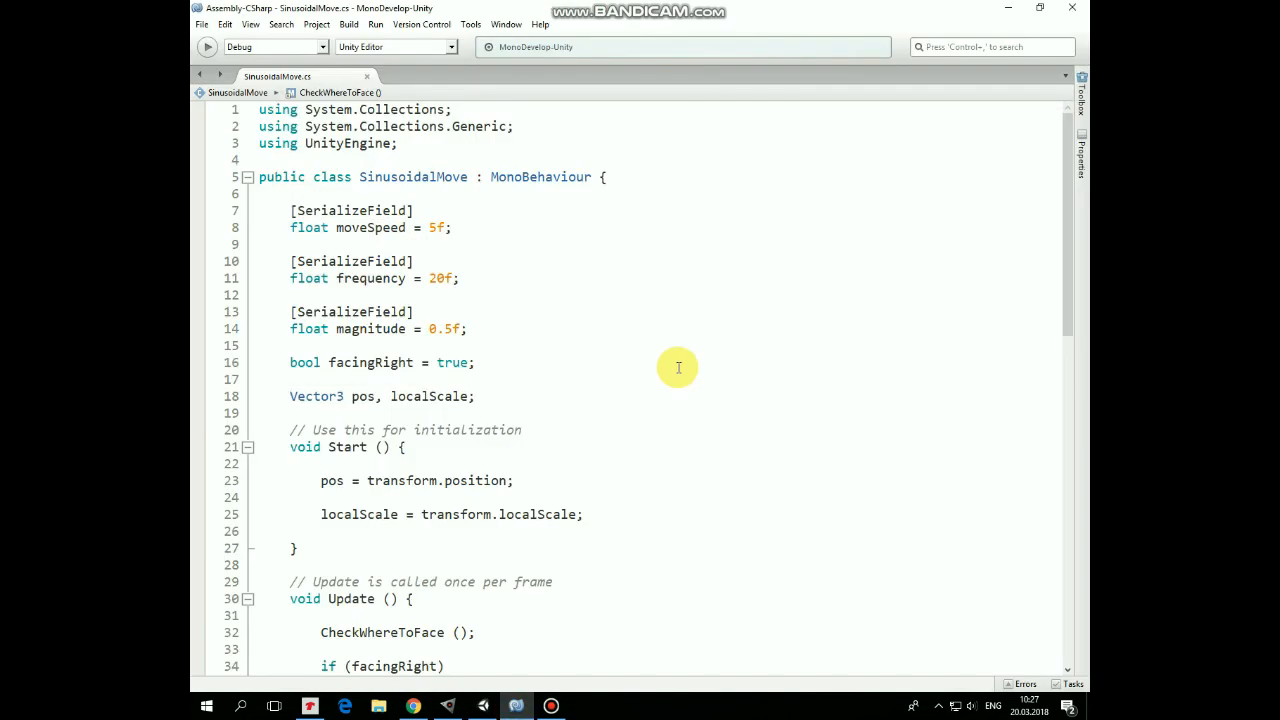
{"action": "mouse_move", "coordinate": [352, 252]}
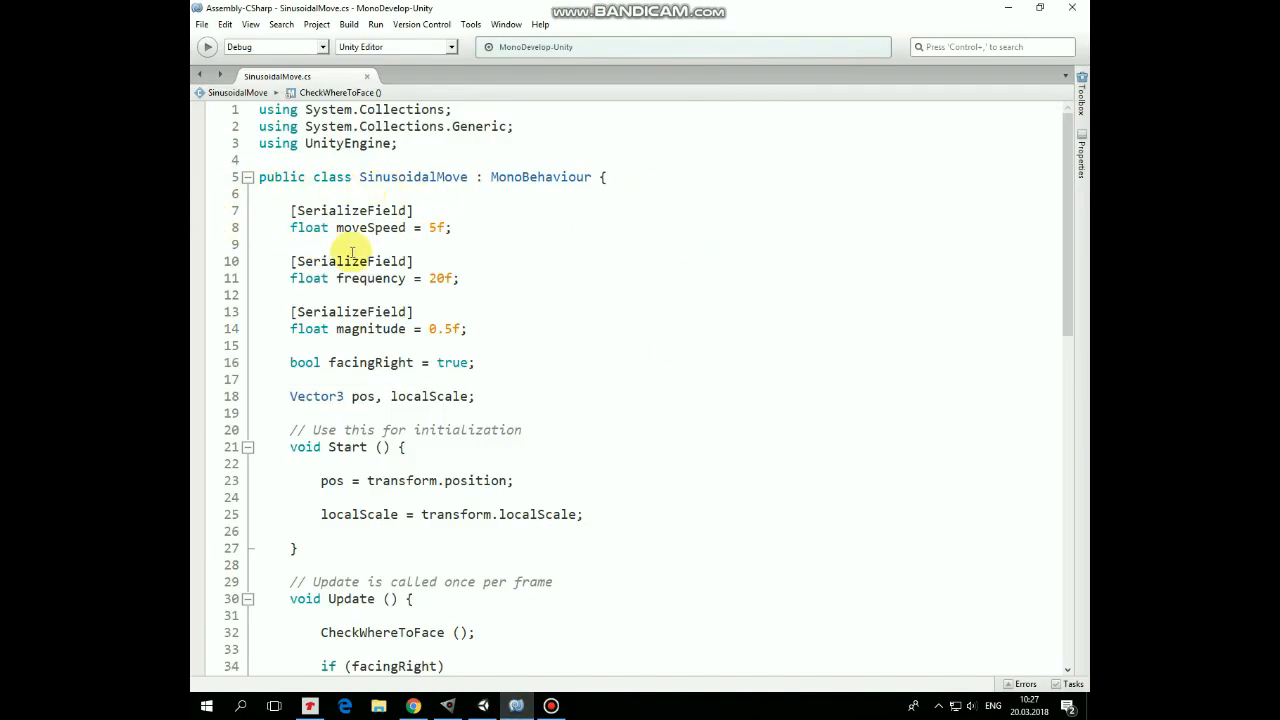
{"action": "mouse_move", "coordinate": [496, 274]}
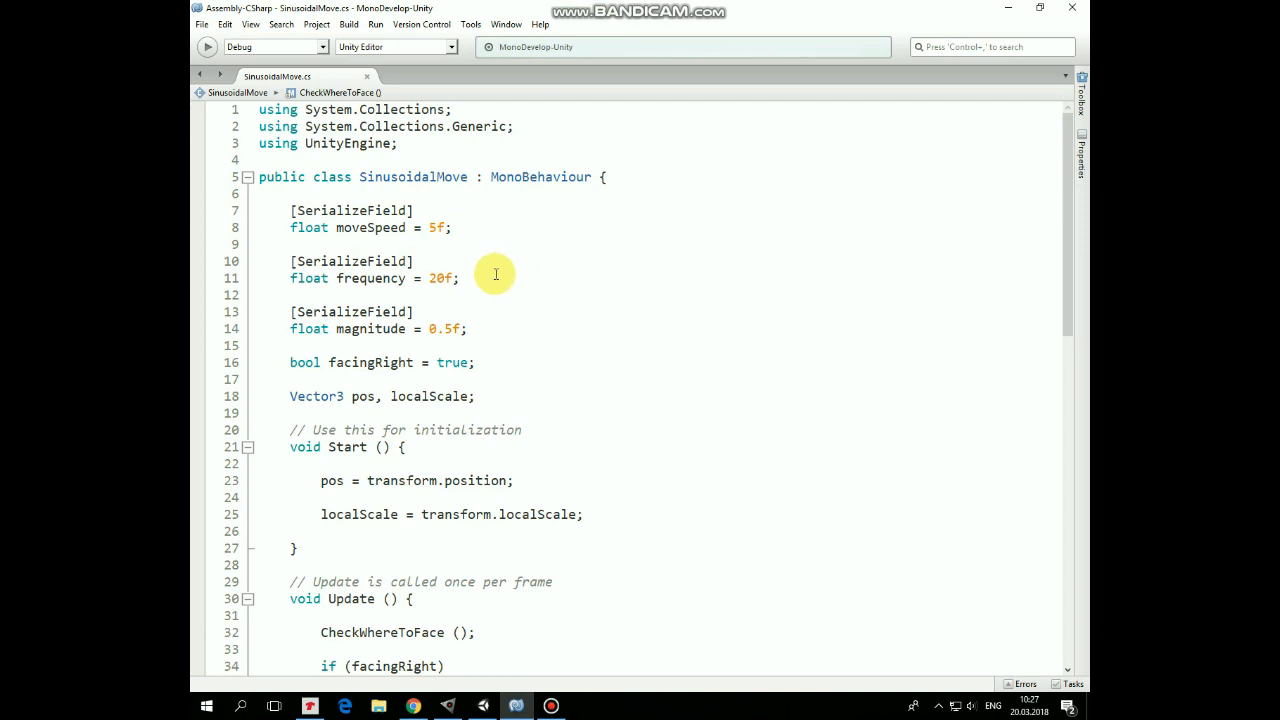
{"action": "mouse_move", "coordinate": [580, 208]}
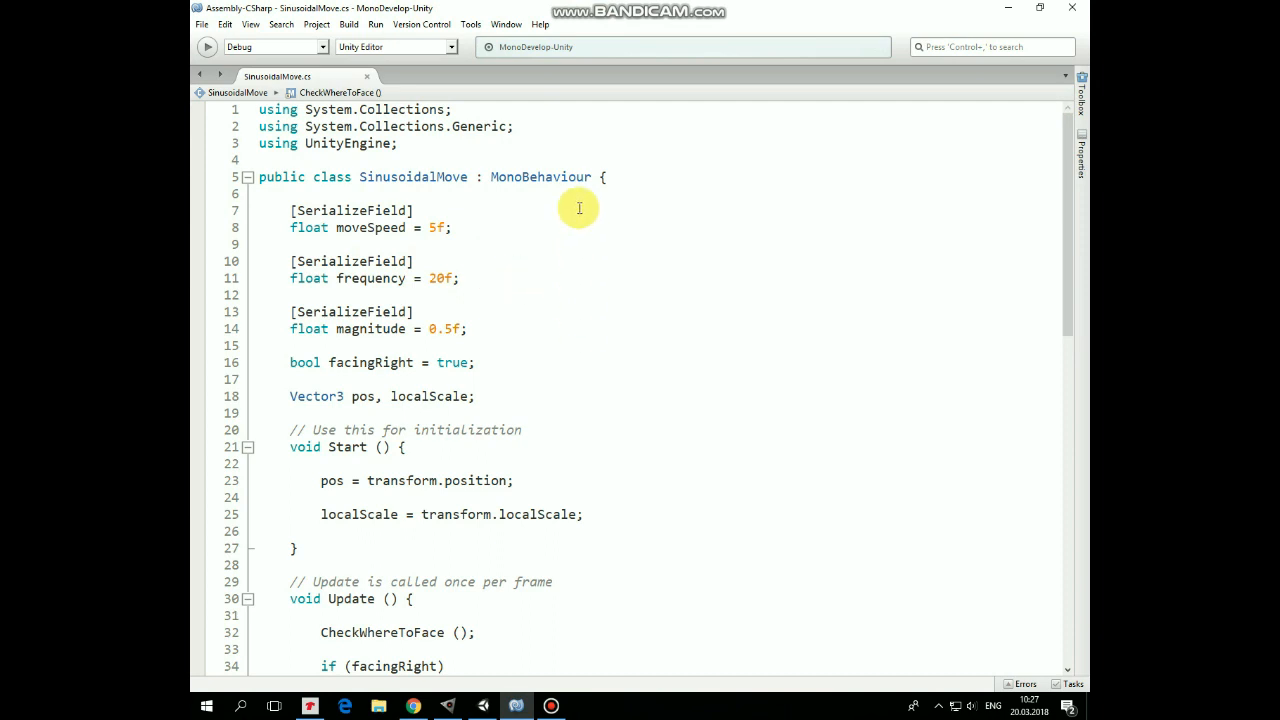
{"action": "mouse_move", "coordinate": [586, 228]}
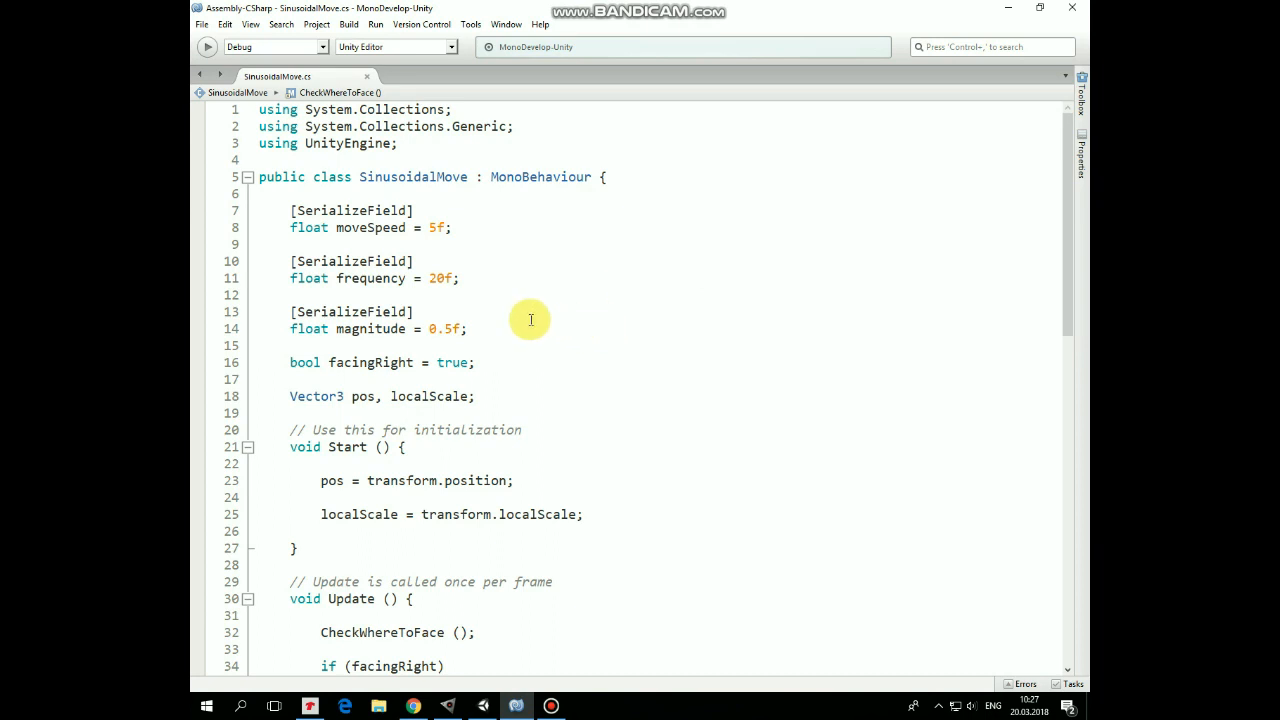
{"action": "double_click", "coordinate": [384, 312]}
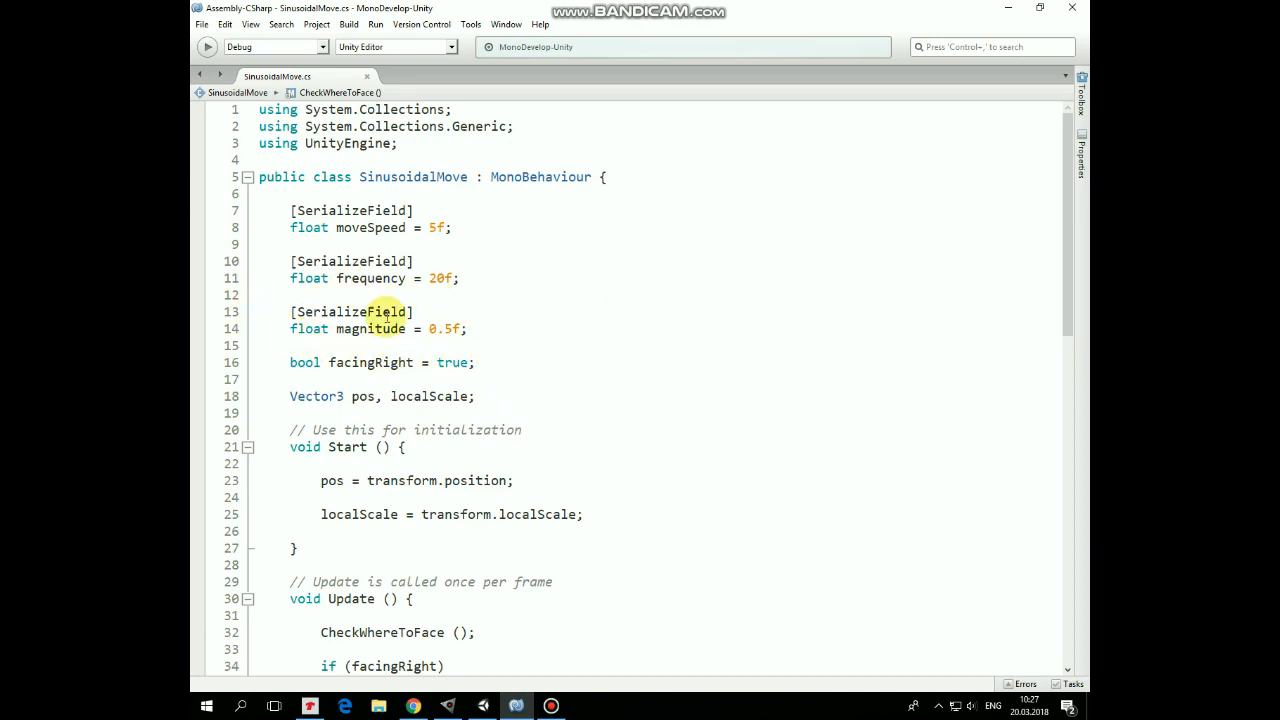
{"action": "mouse_move", "coordinate": [566, 340]}
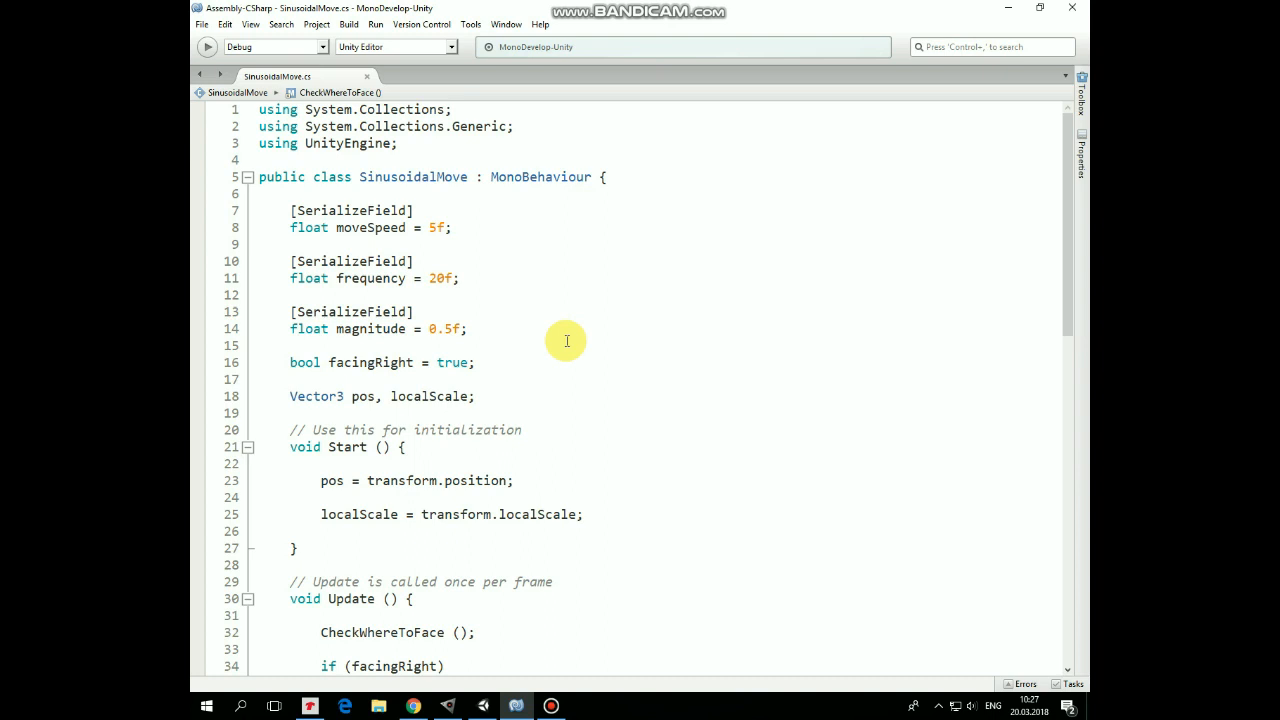
{"action": "mouse_move", "coordinate": [628, 274]}
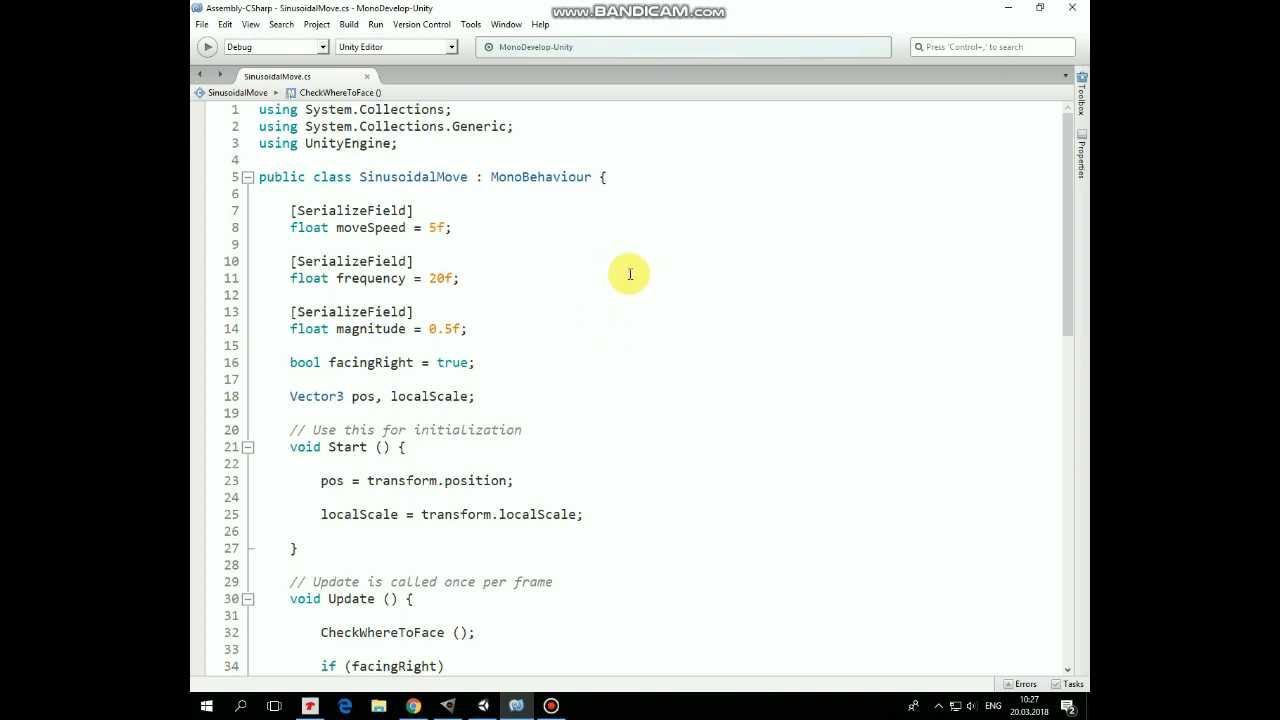
{"action": "mouse_move", "coordinate": [500, 348]}
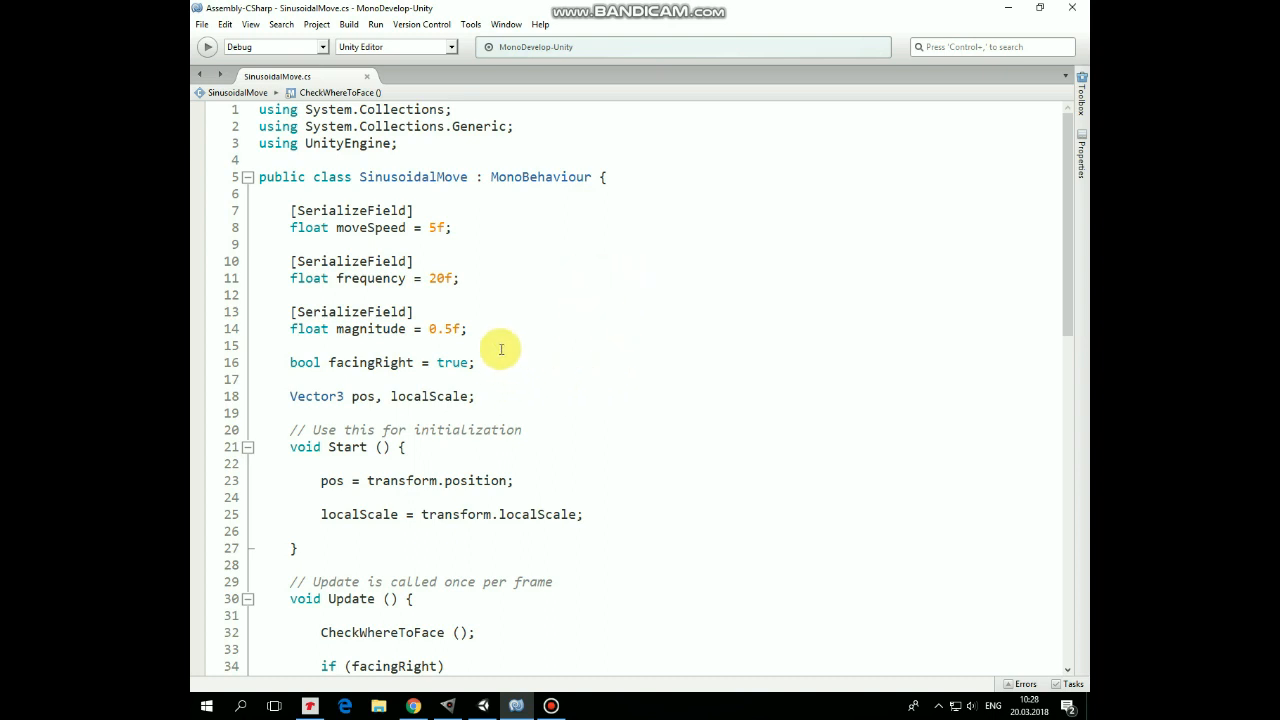
{"action": "mouse_move", "coordinate": [688, 318]}
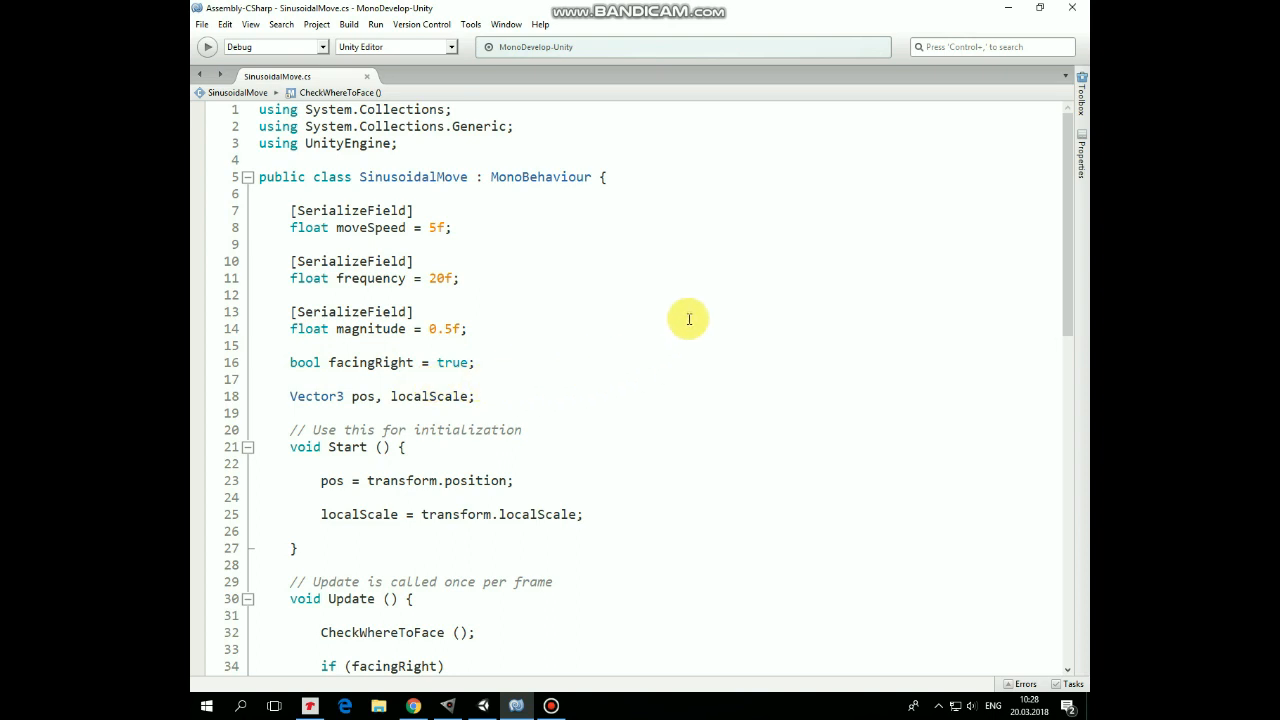
{"action": "mouse_move", "coordinate": [794, 356]}
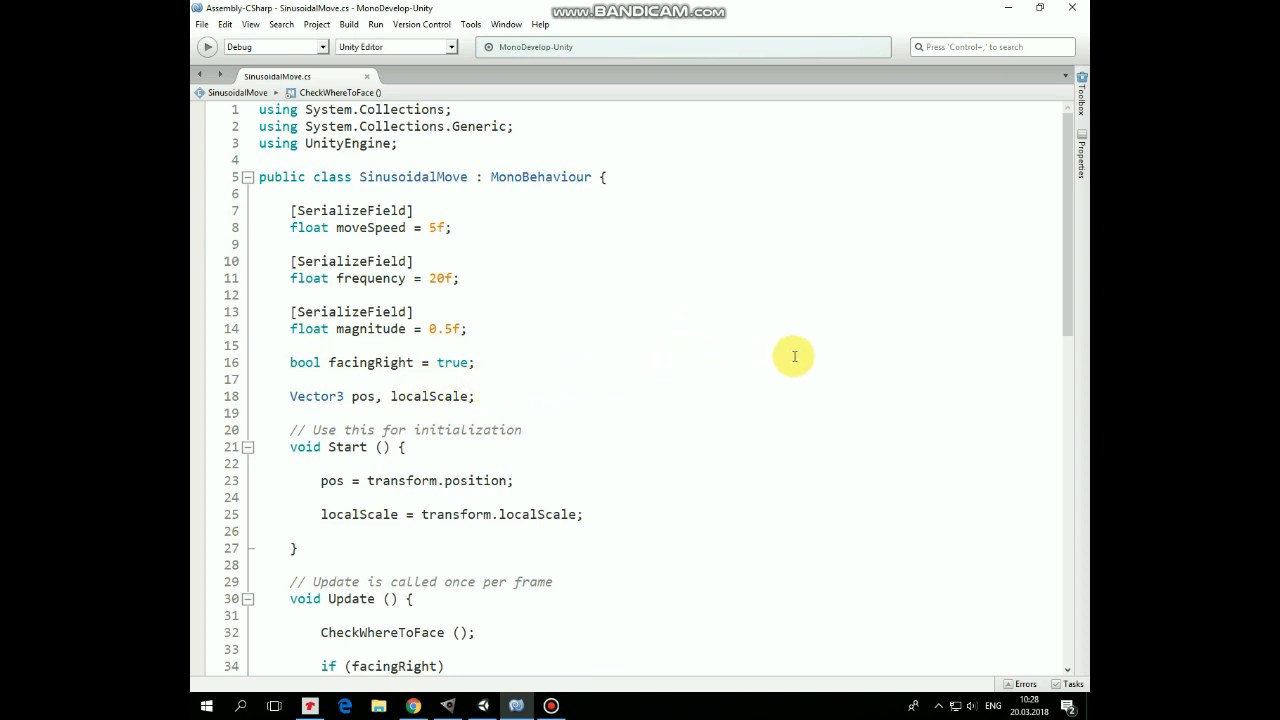
{"action": "mouse_move", "coordinate": [584, 360]}
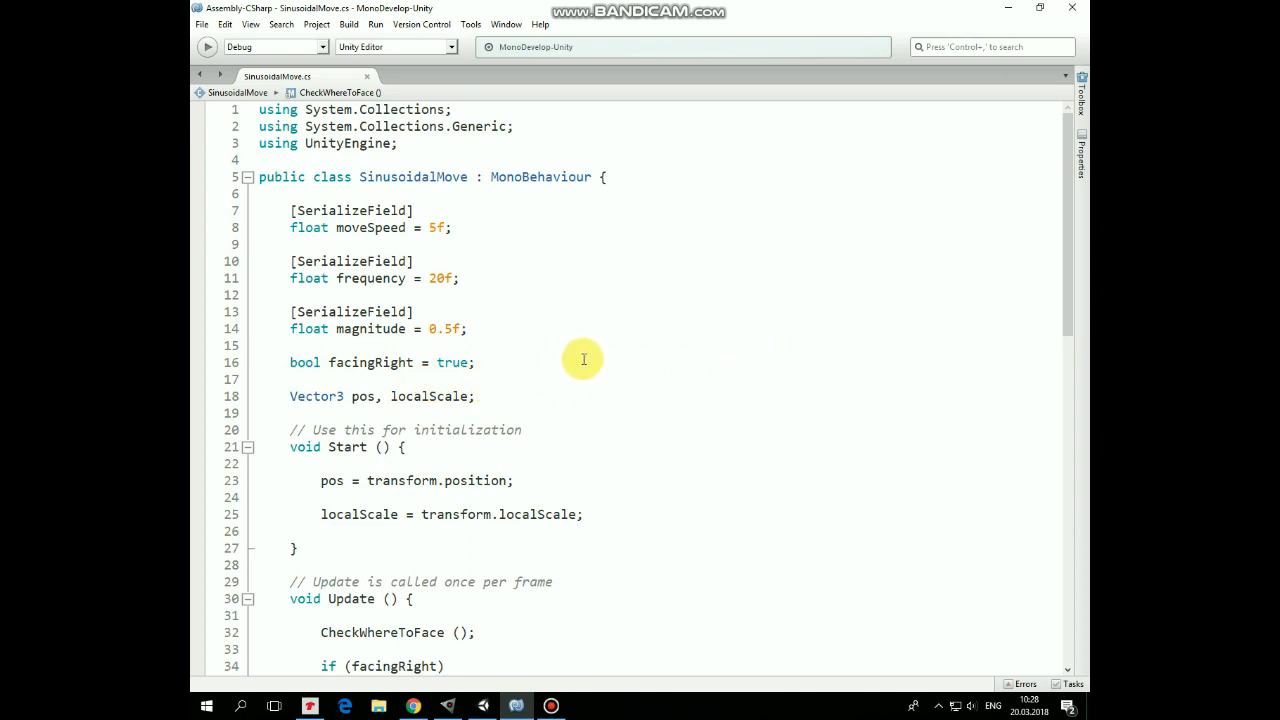
{"action": "mouse_move", "coordinate": [420, 380]}
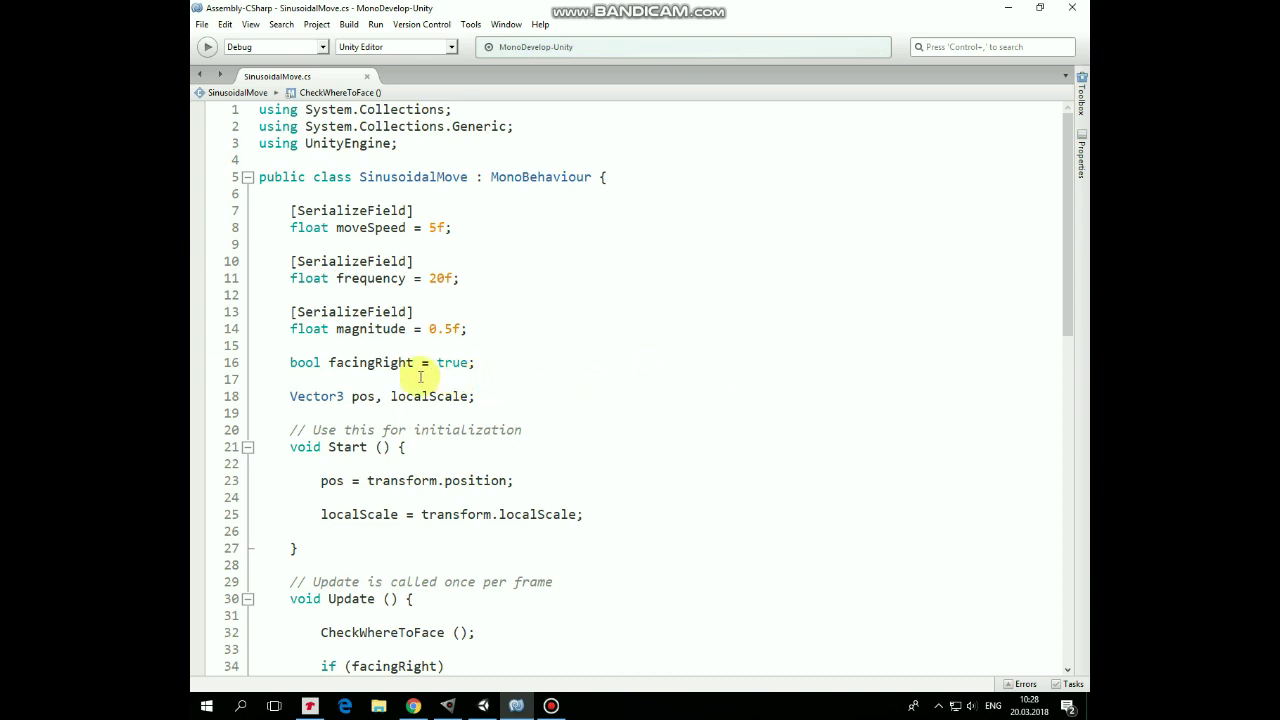
{"action": "mouse_move", "coordinate": [400, 404]}
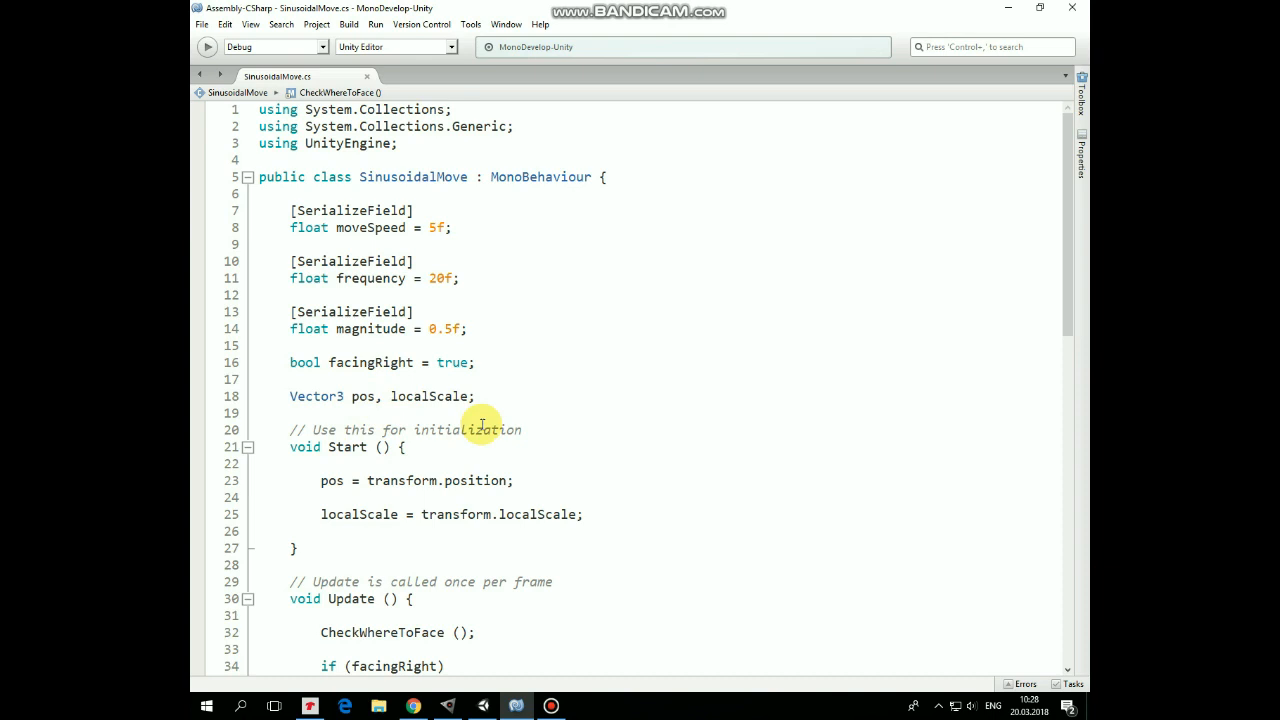
{"action": "mouse_move", "coordinate": [640, 404]}
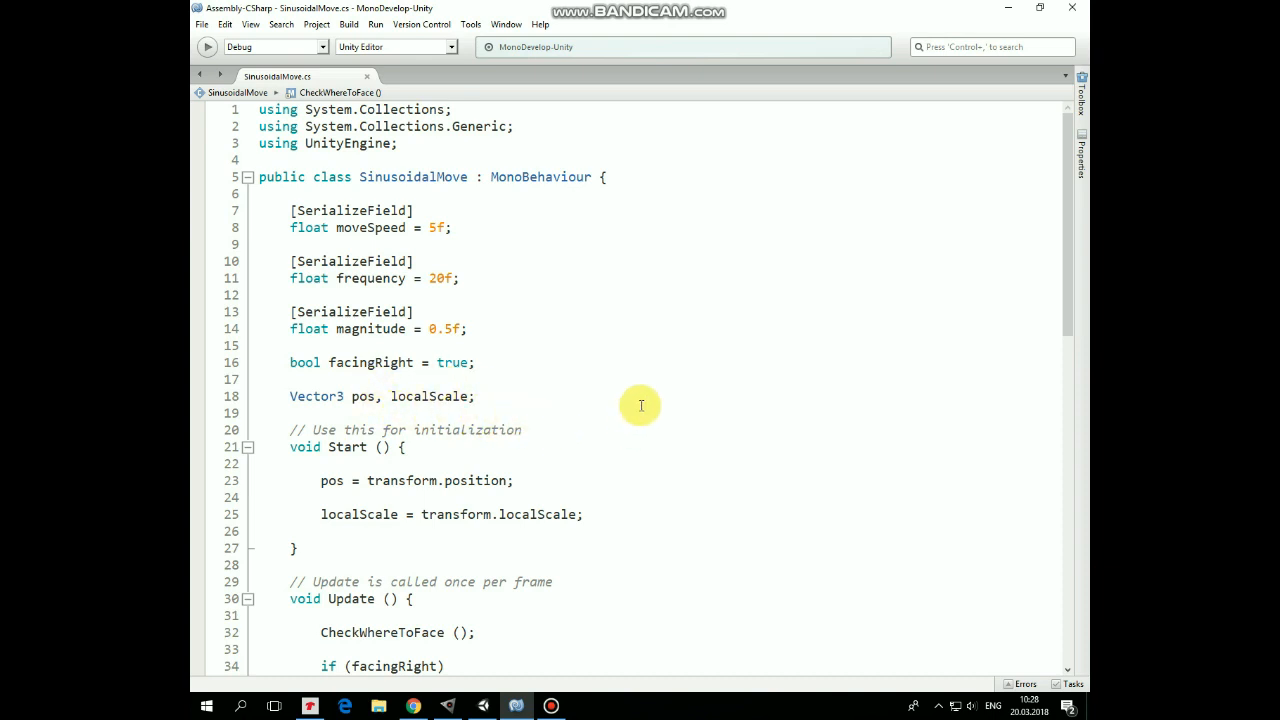
{"action": "scroll", "scroll_direction": "down", "scroll_amount": 3}
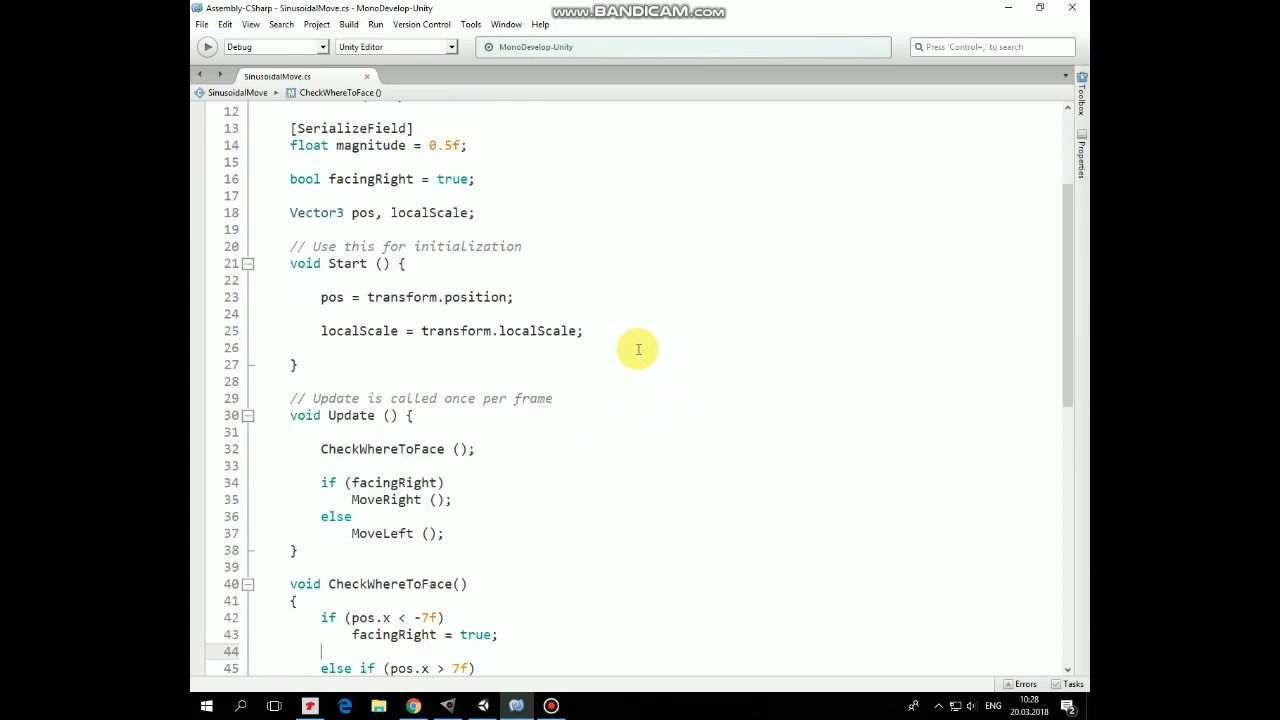
{"action": "mouse_move", "coordinate": [416, 318]}
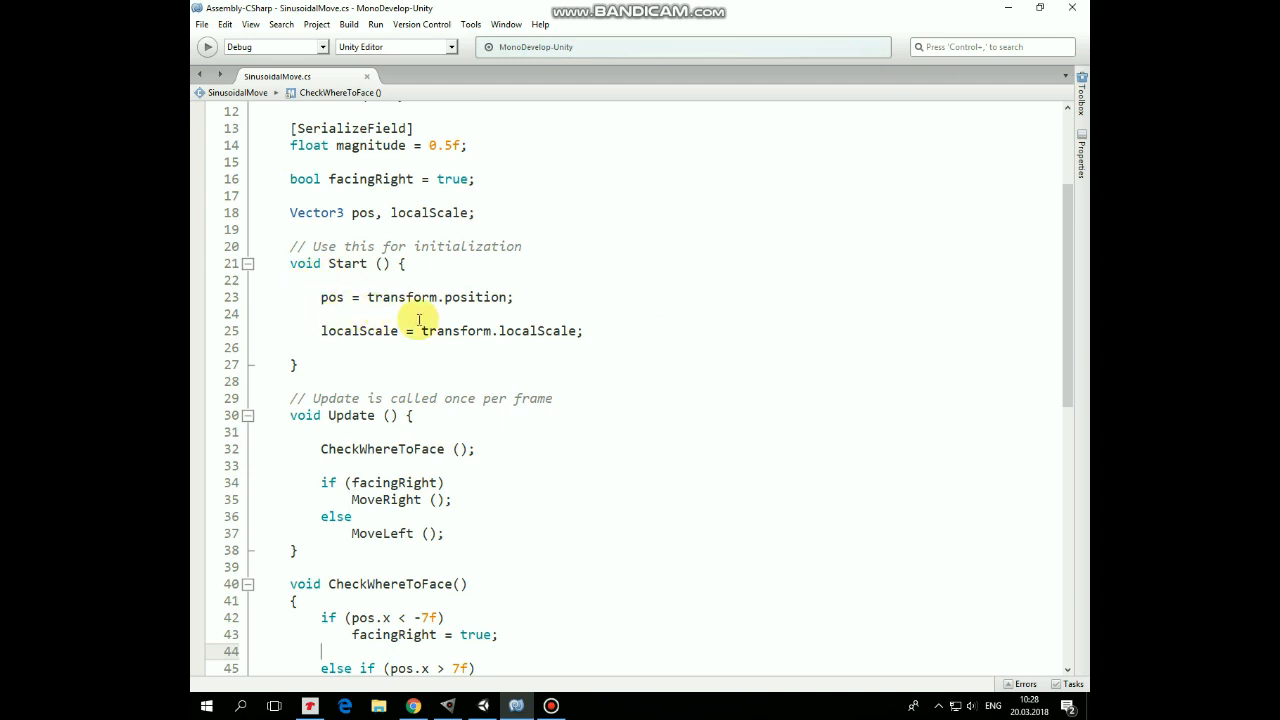
{"action": "mouse_move", "coordinate": [544, 286]}
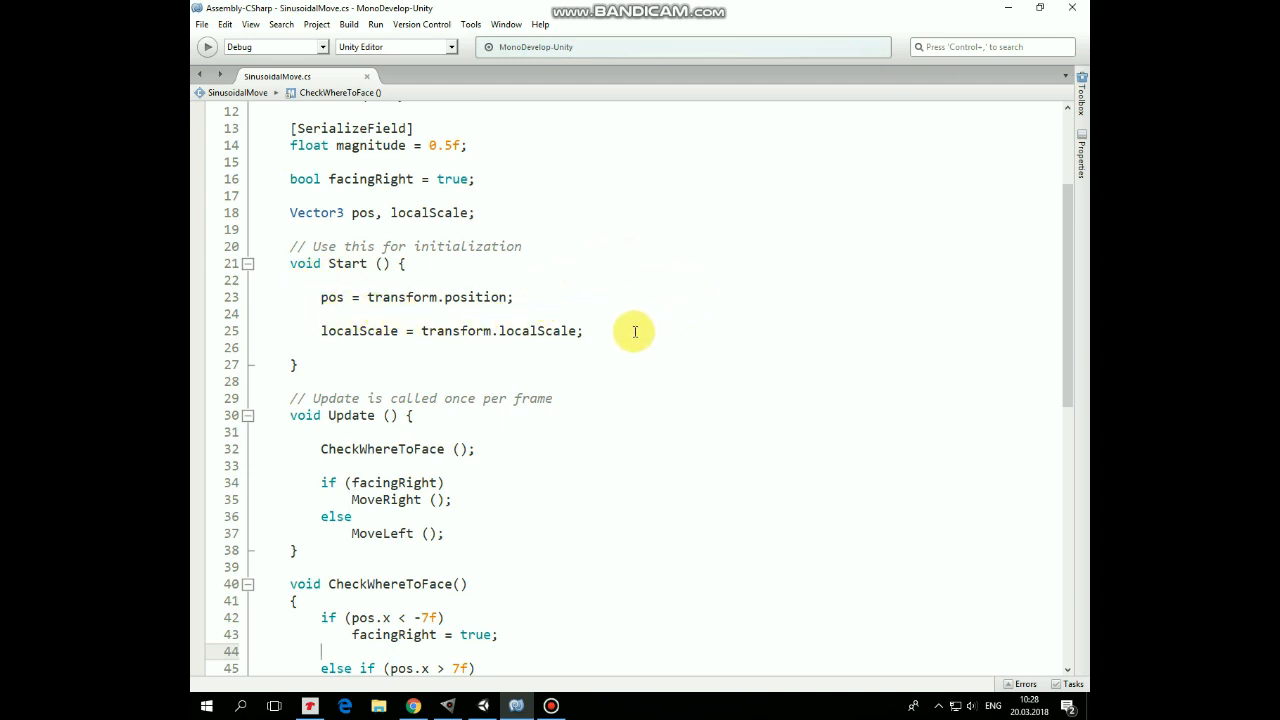
{"action": "scroll", "scroll_direction": "down", "scroll_amount": 3}
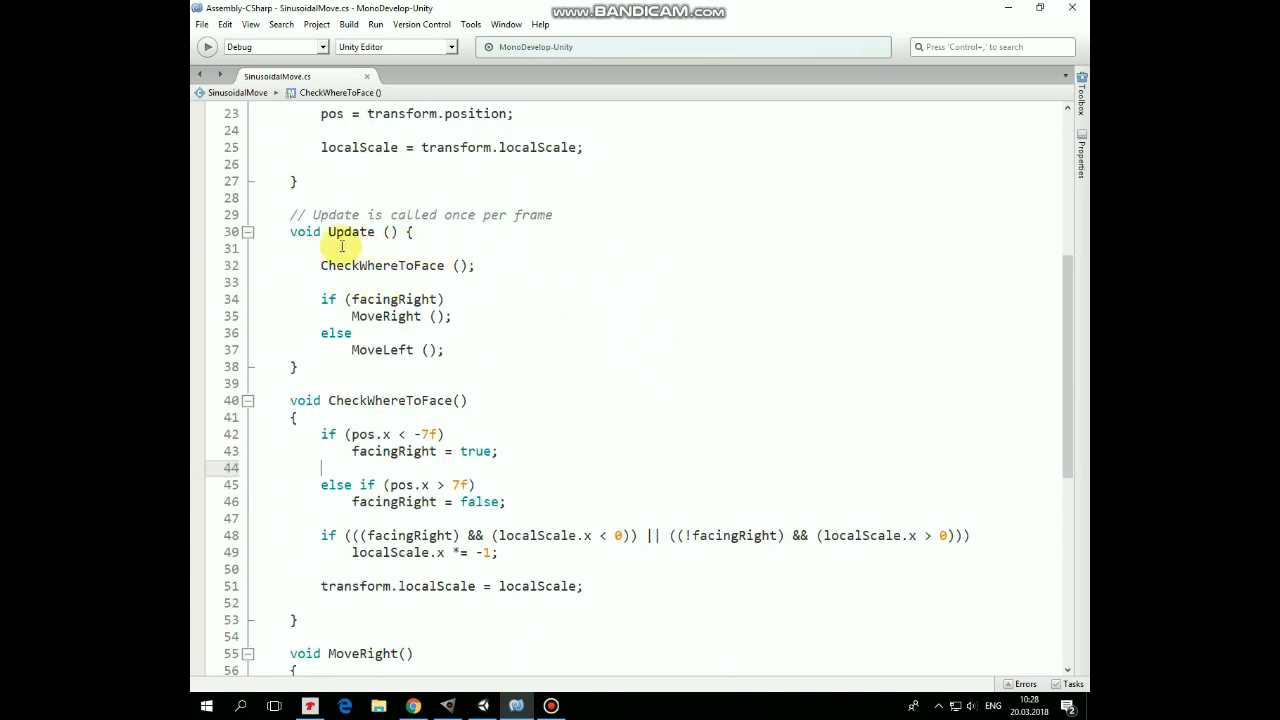
{"action": "mouse_move", "coordinate": [564, 434]}
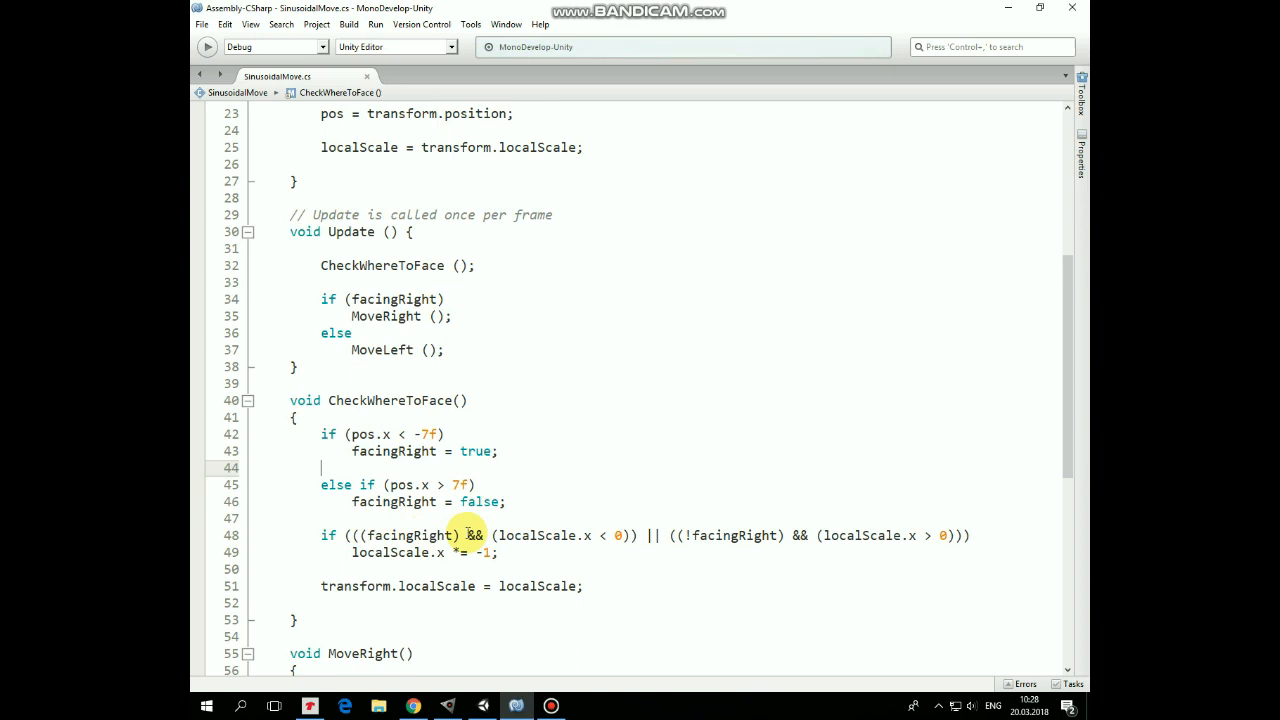
{"action": "mouse_move", "coordinate": [550, 516]}
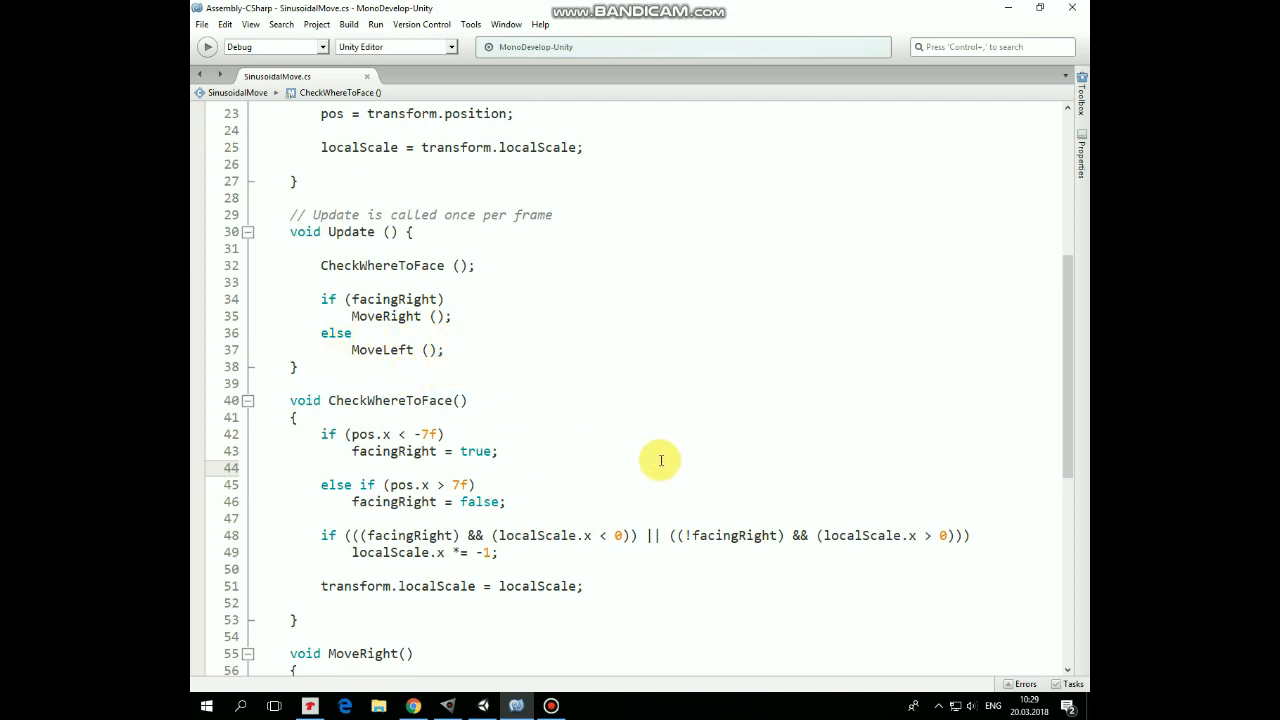
{"action": "scroll", "scroll_direction": "down", "scroll_amount": 3}
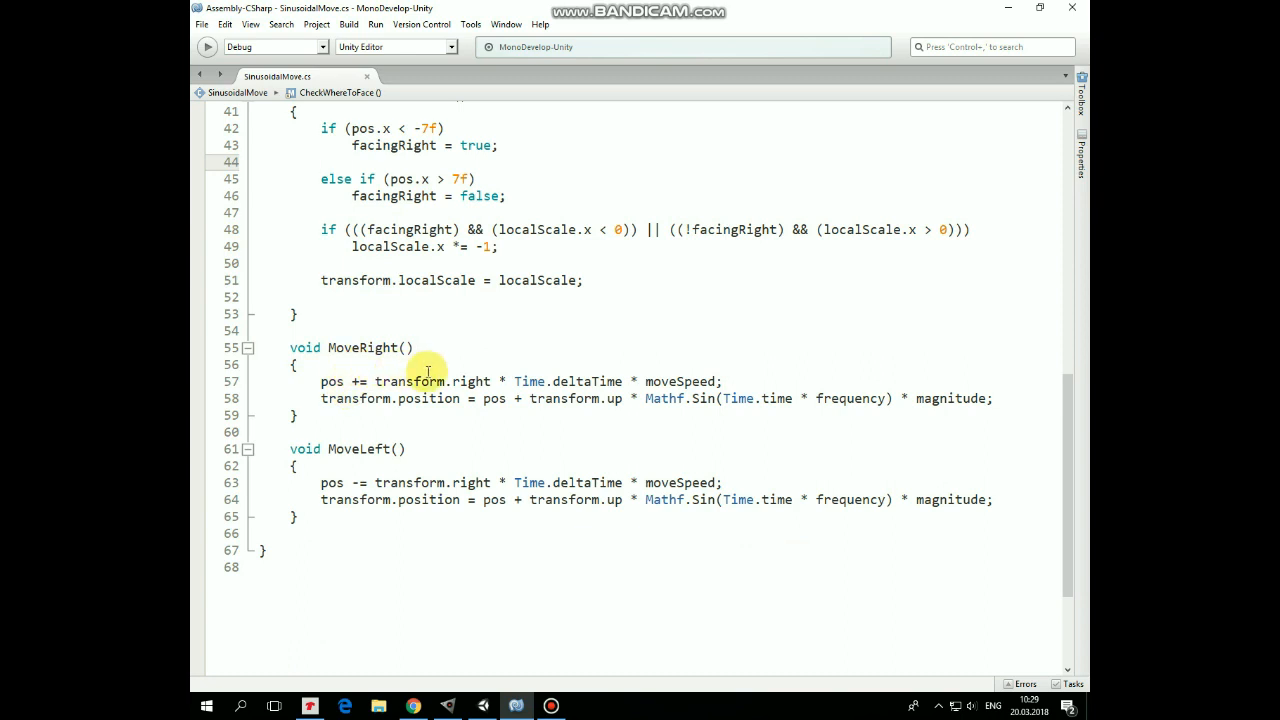
{"action": "mouse_move", "coordinate": [548, 362]}
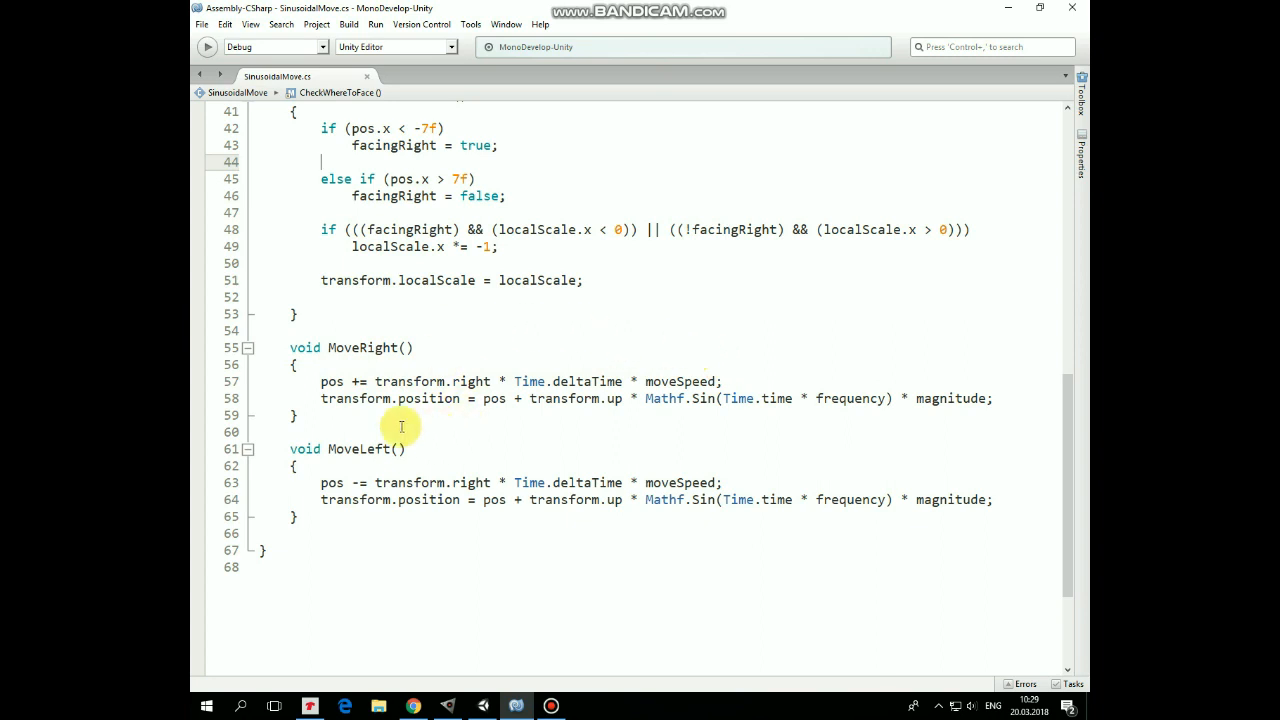
{"action": "mouse_move", "coordinate": [520, 406]}
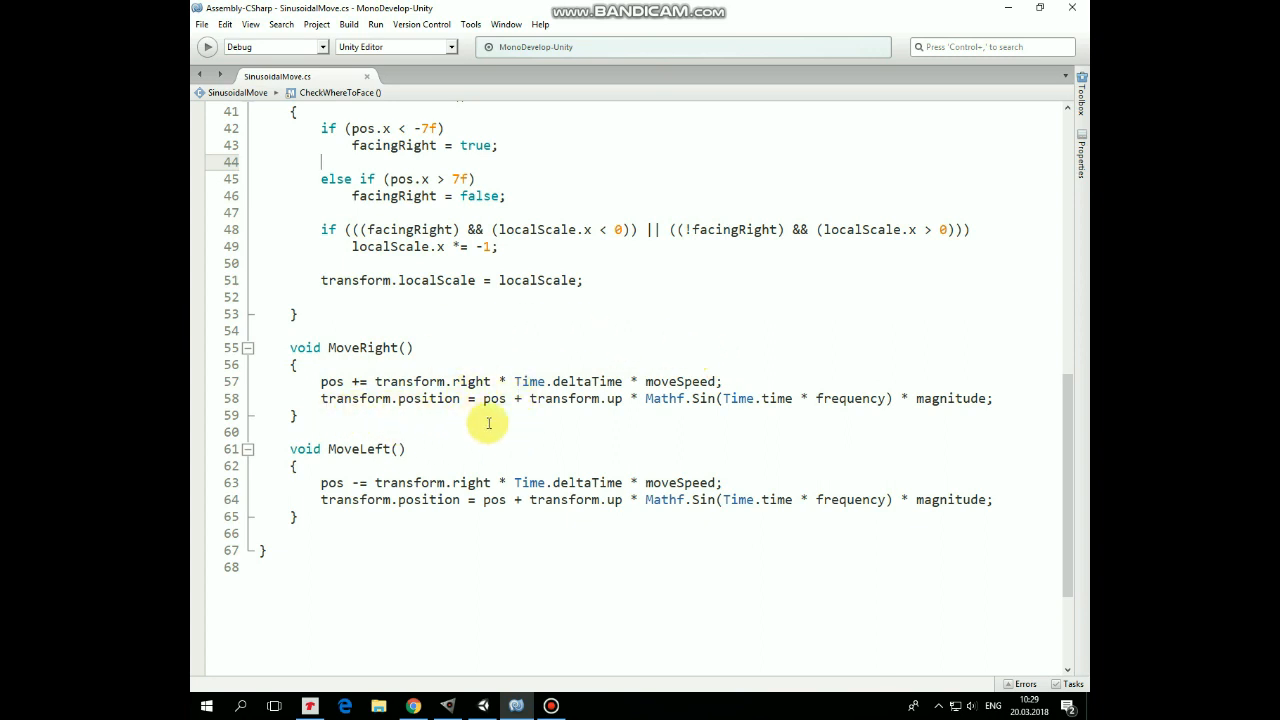
{"action": "mouse_move", "coordinate": [712, 414]}
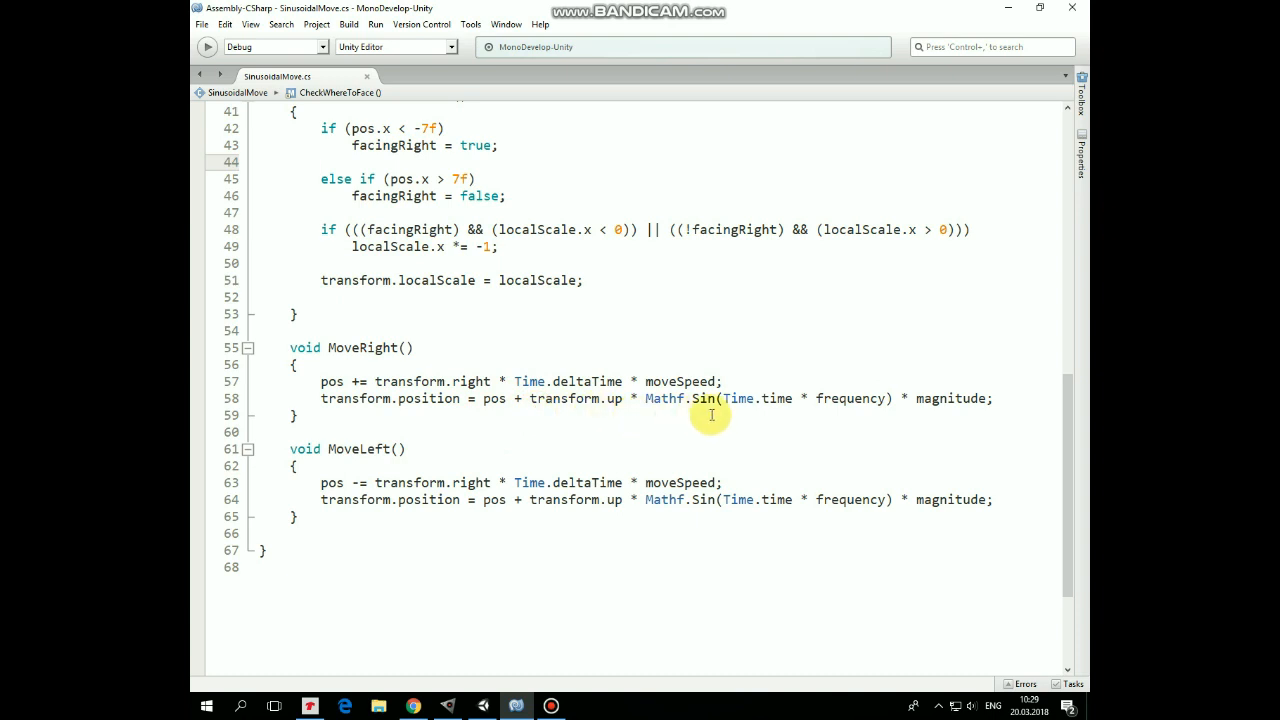
{"action": "mouse_move", "coordinate": [722, 408]}
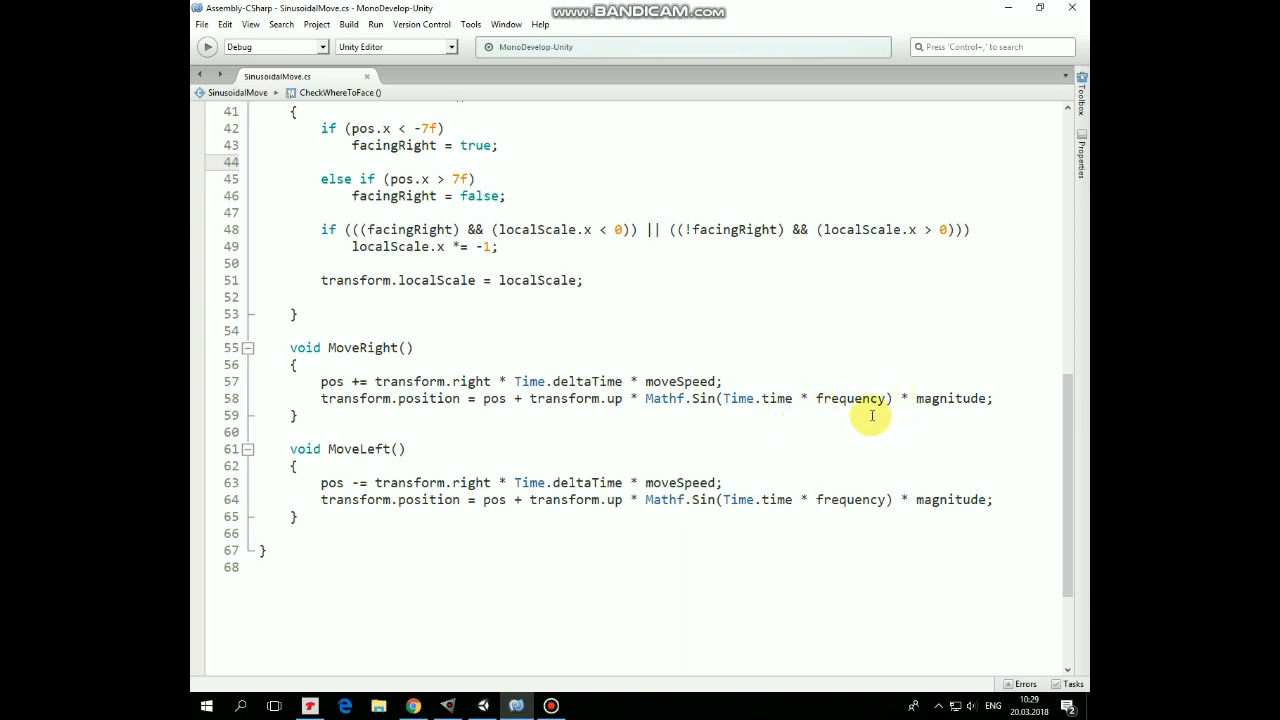
{"action": "mouse_move", "coordinate": [988, 408]}
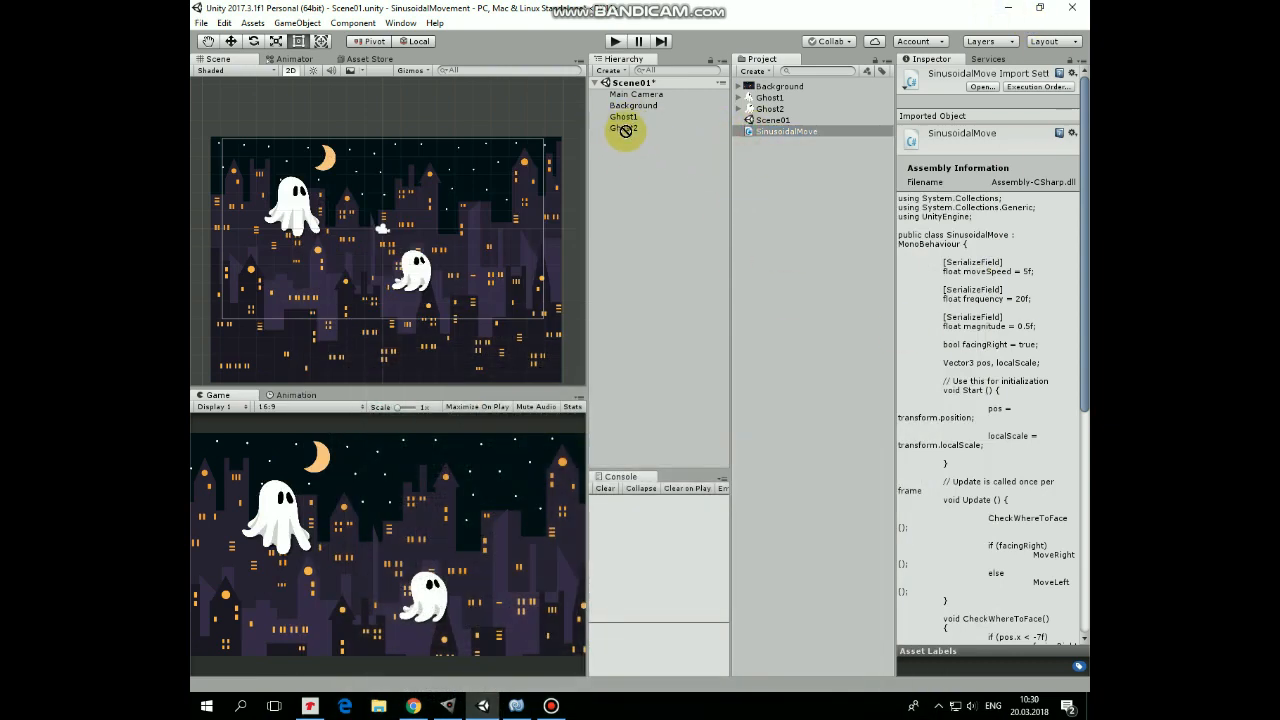
Review Ghost1's Sinusoidal Move values, then edit Ghost2's Move Speed in its component
{"action": "left_click", "coordinate": [620, 116]}
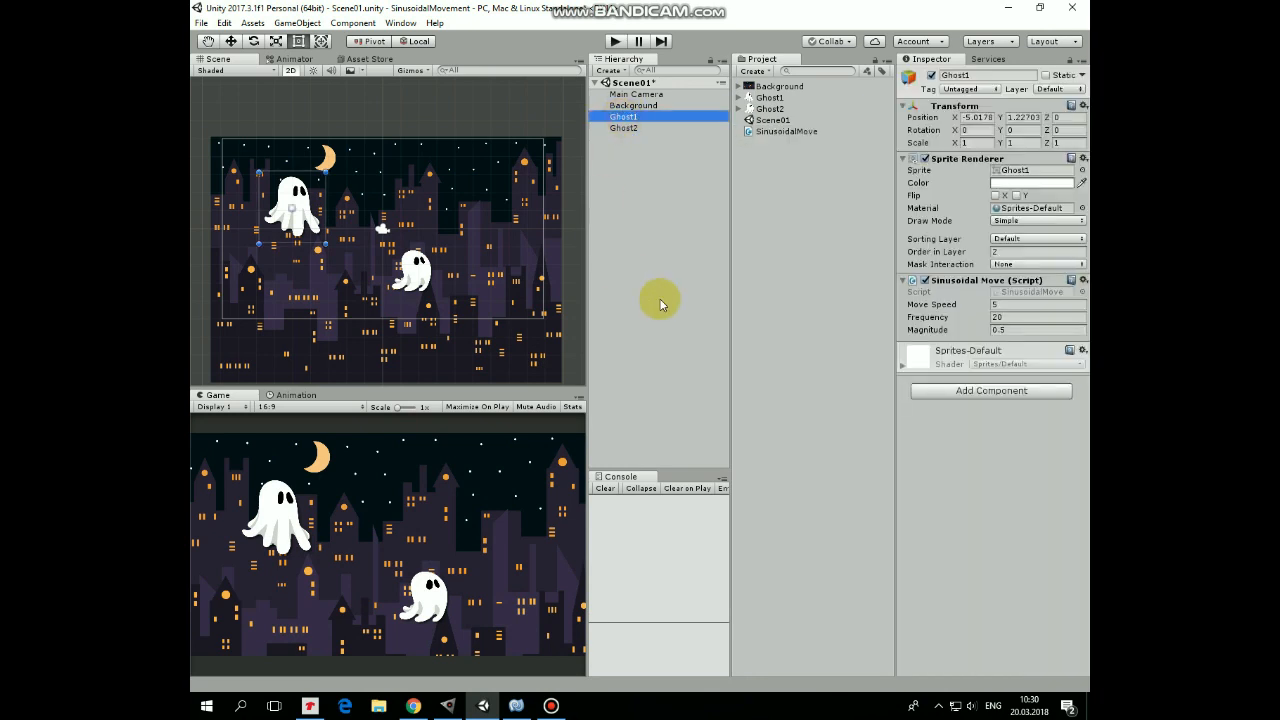
{"action": "left_click", "coordinate": [1030, 304]}
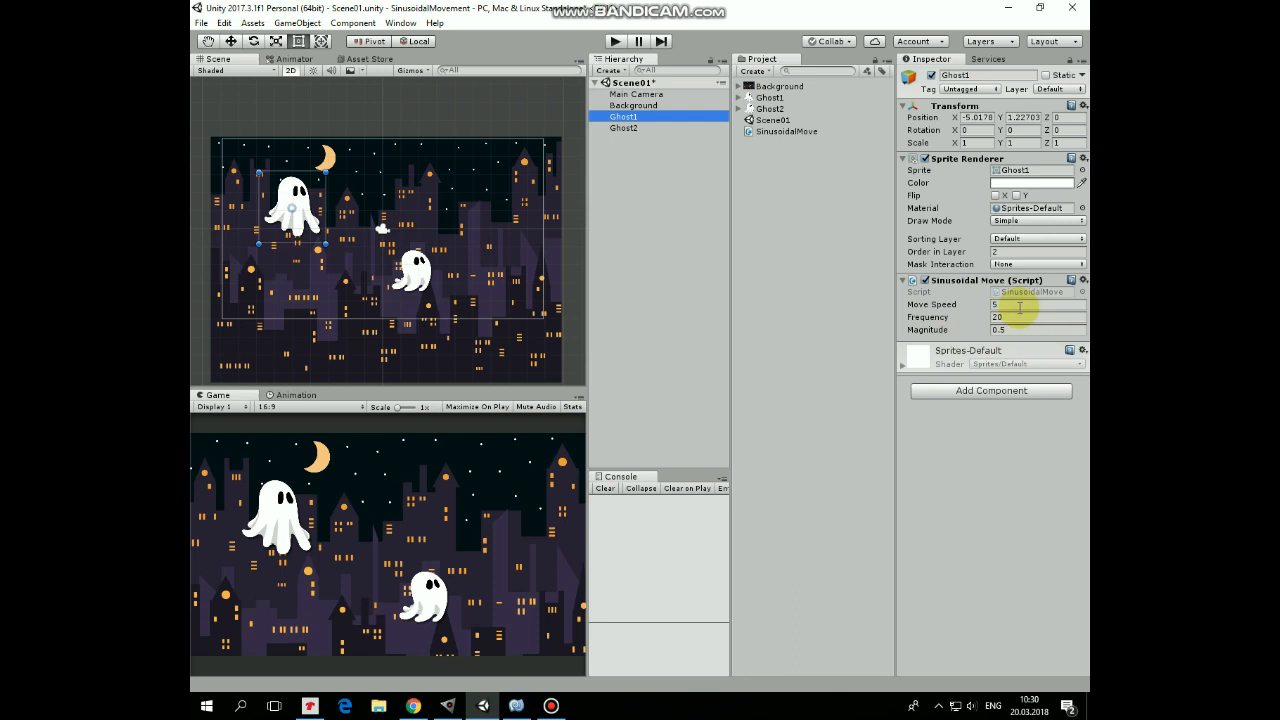
{"action": "left_click", "coordinate": [622, 128]}
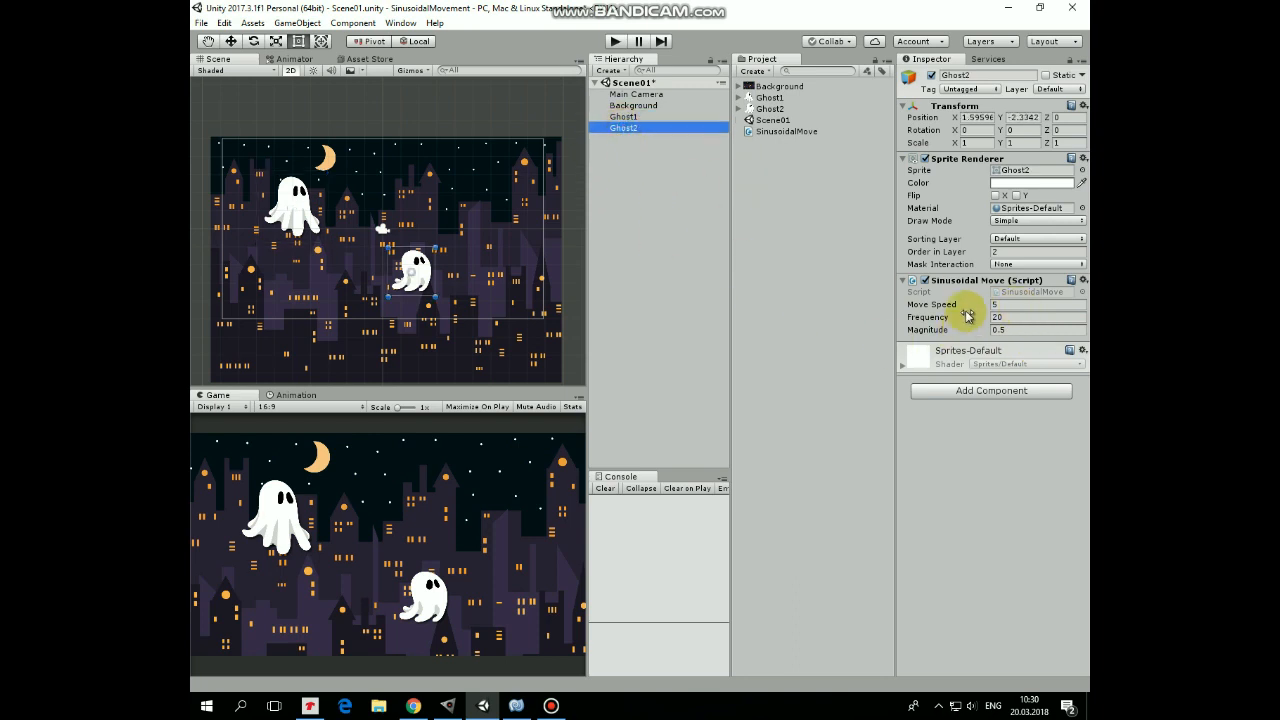
{"action": "left_click", "coordinate": [1036, 304]}
{"action": "type", "text": "6"}
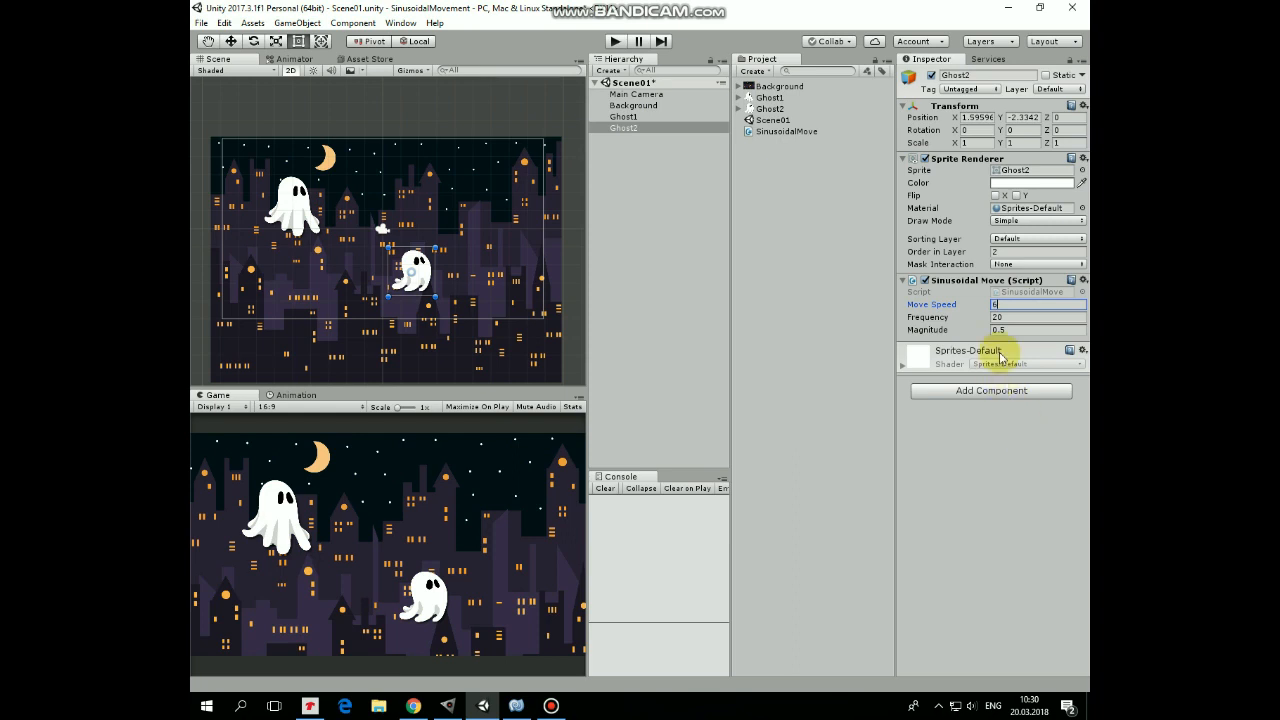
{"action": "left_click", "coordinate": [1034, 316]}
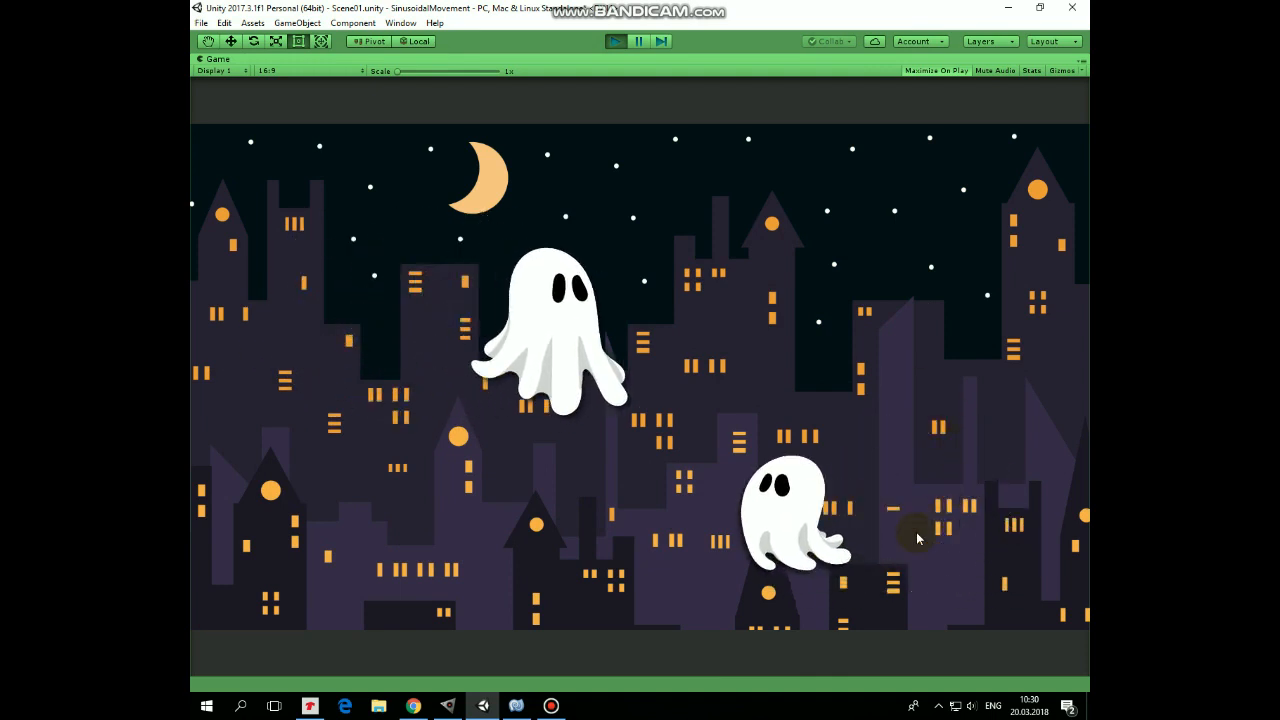
{"action": "mouse_move", "coordinate": [622, 654]}
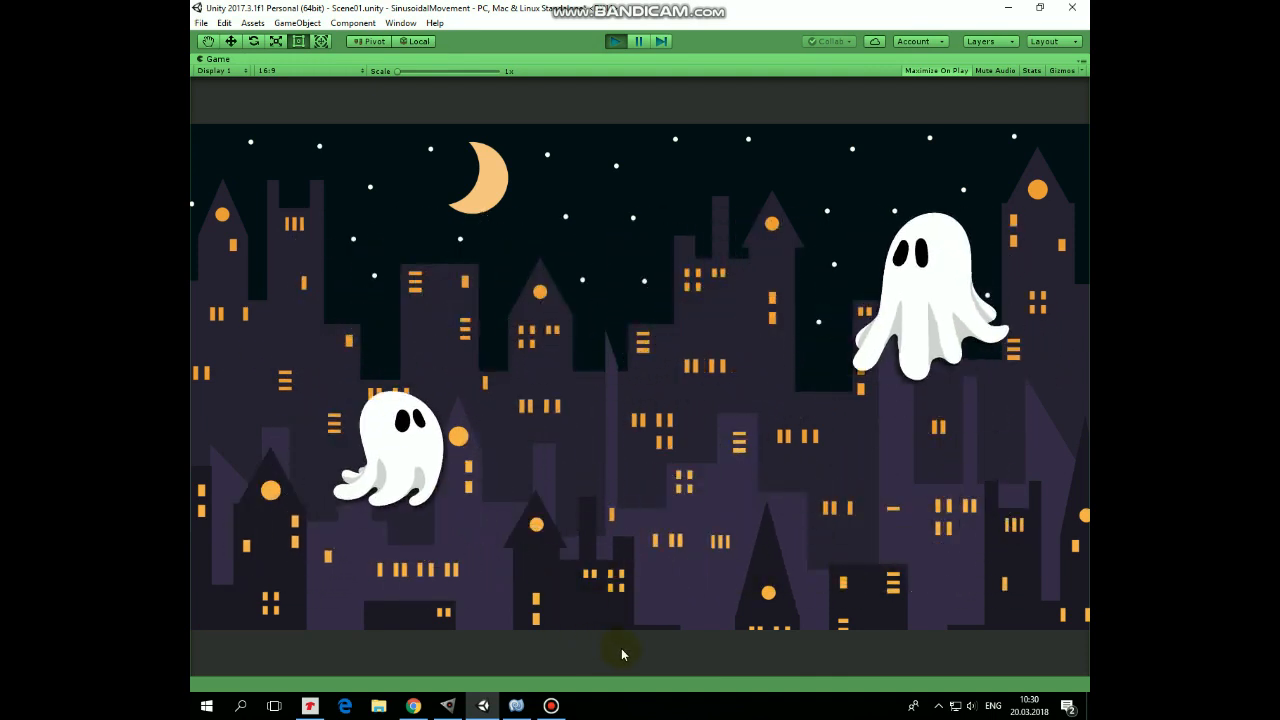
{"action": "mouse_move", "coordinate": [564, 608]}
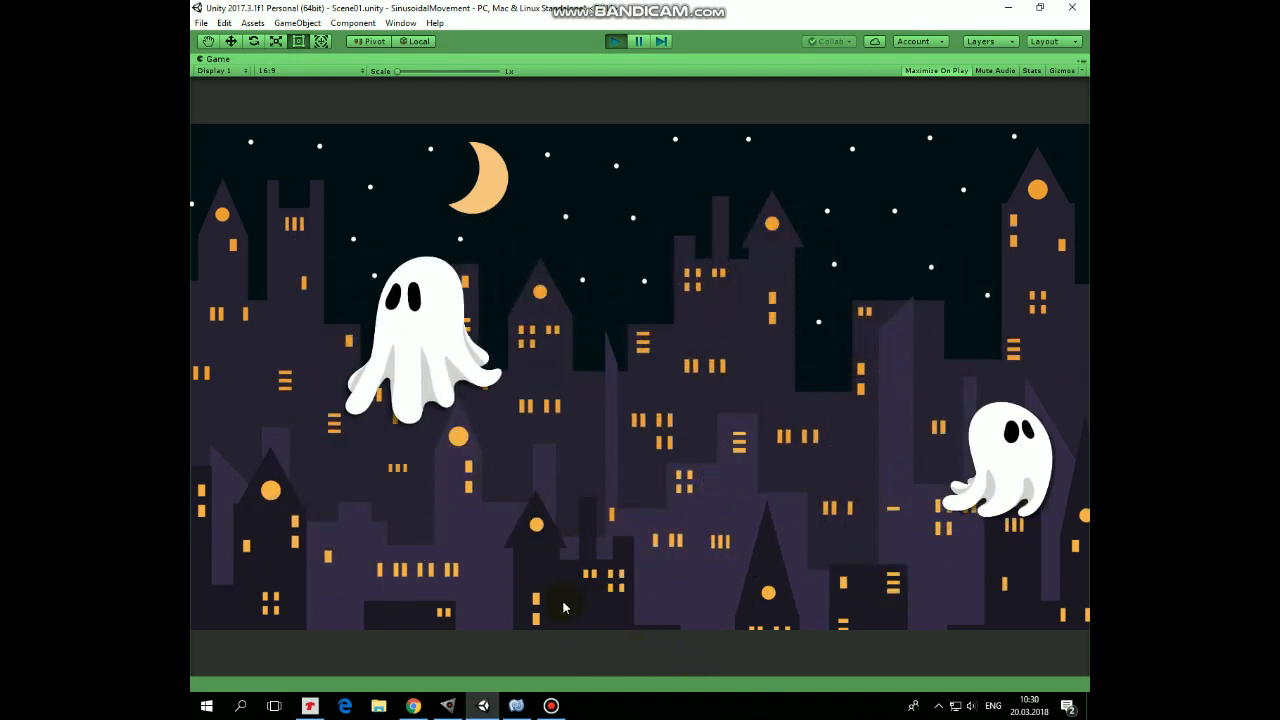